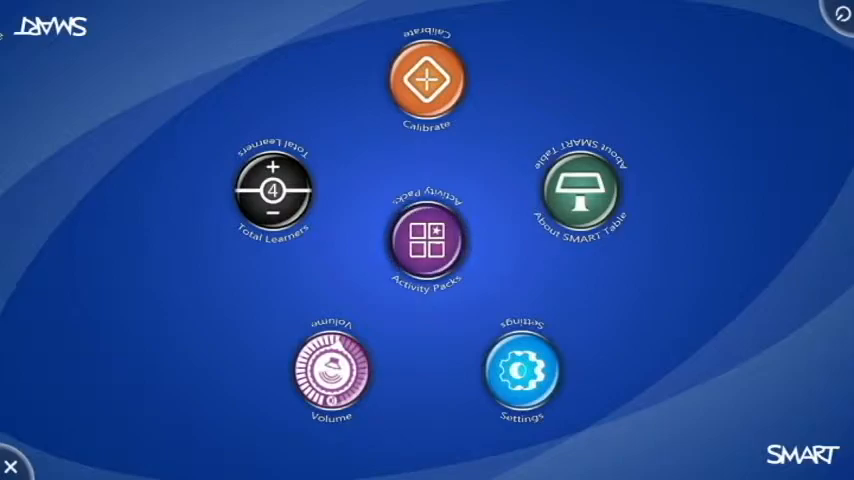
- Open the Table Content library and create a folder named 'grade 3' beside grades 1 and 2
left_click(425, 240)
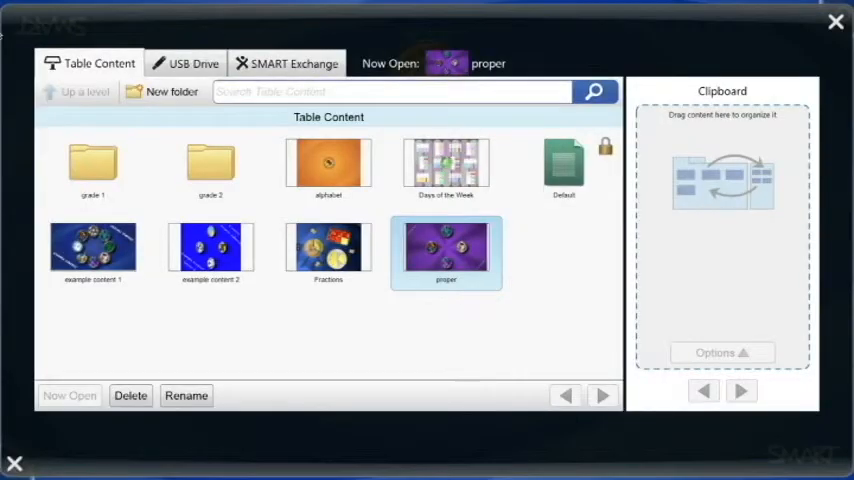
left_click(210, 165)
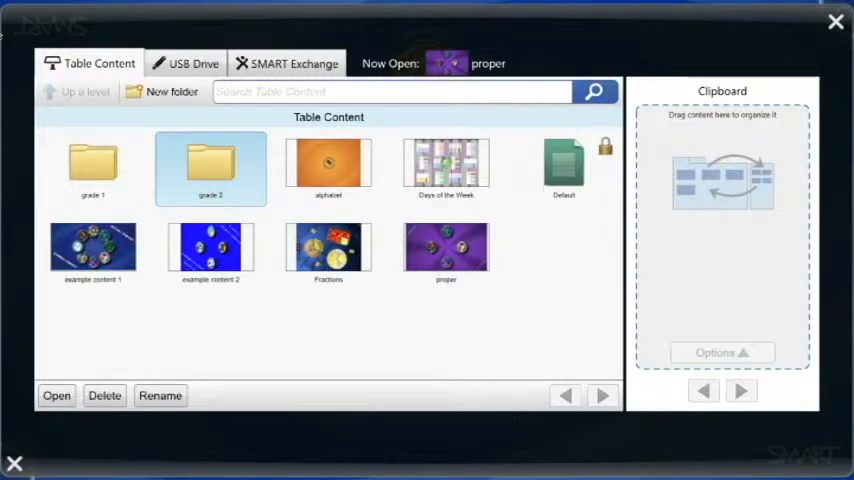
left_click(171, 91)
type("grade")
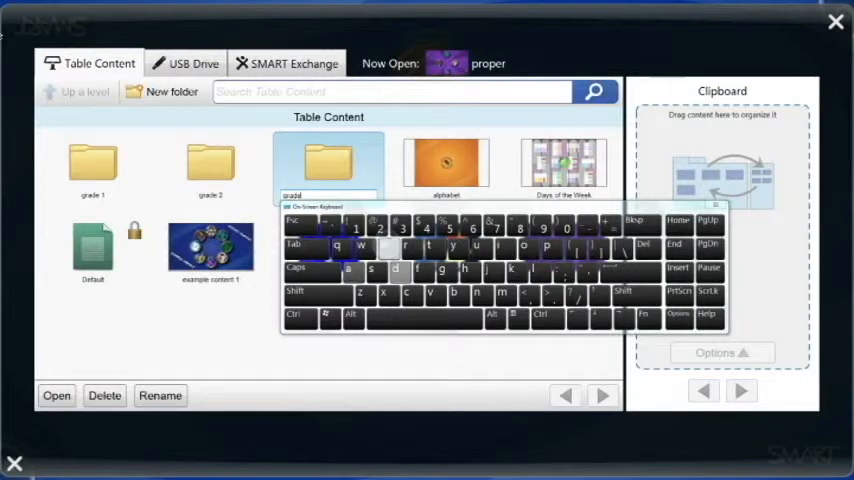
left_click(401, 228)
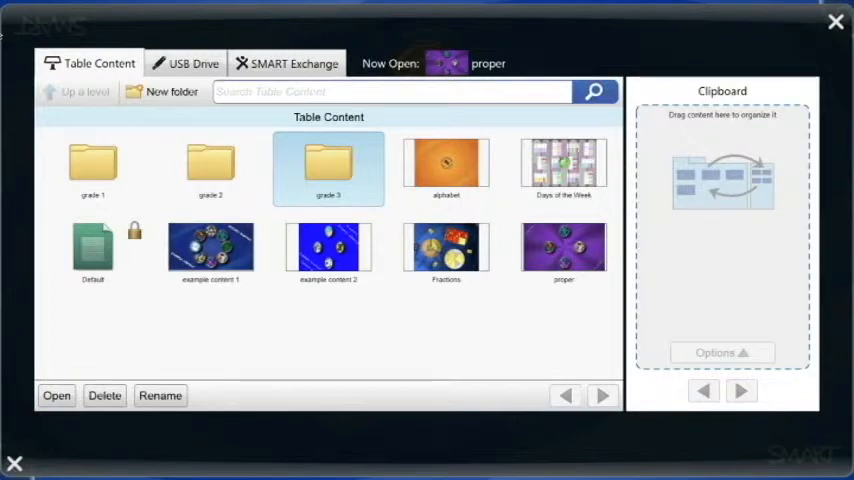
mouse_move(170, 91)
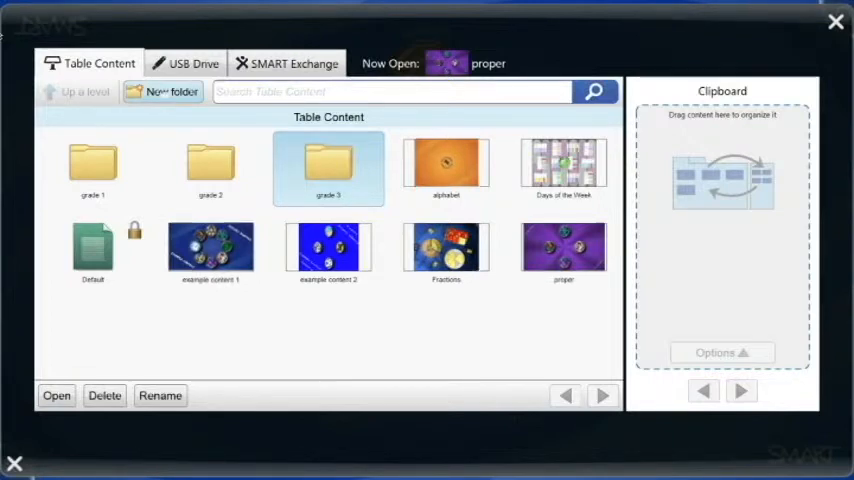
- Create a new folder named 'Miss Z' after grade 3
left_click(171, 91)
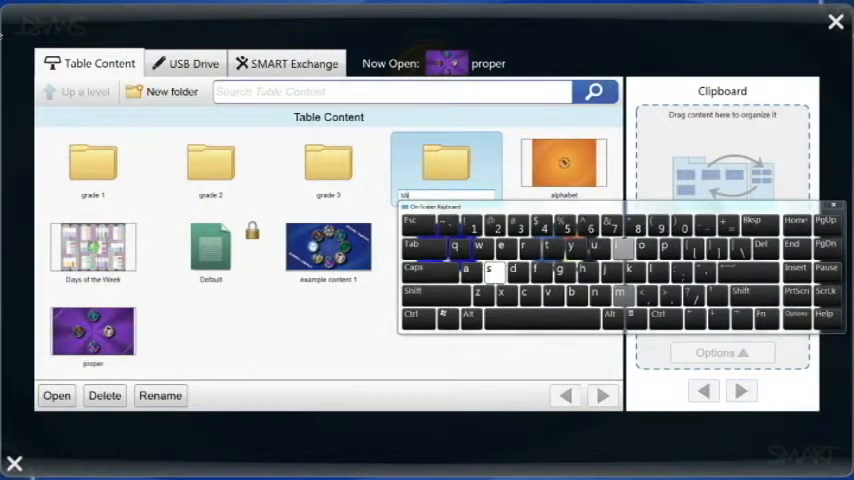
left_click(479, 292)
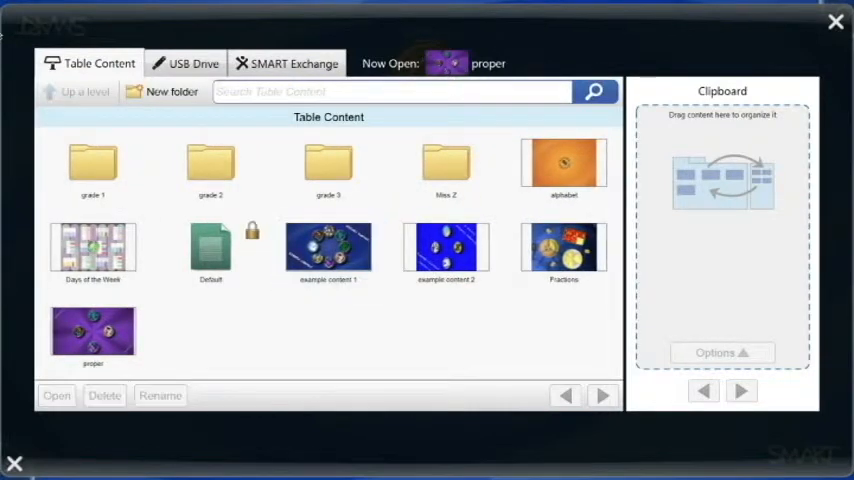
- Move the alphabet and Days of the Week items via the Clipboard into the Miss Z folder
left_click_drag(93, 248, 170, 300)
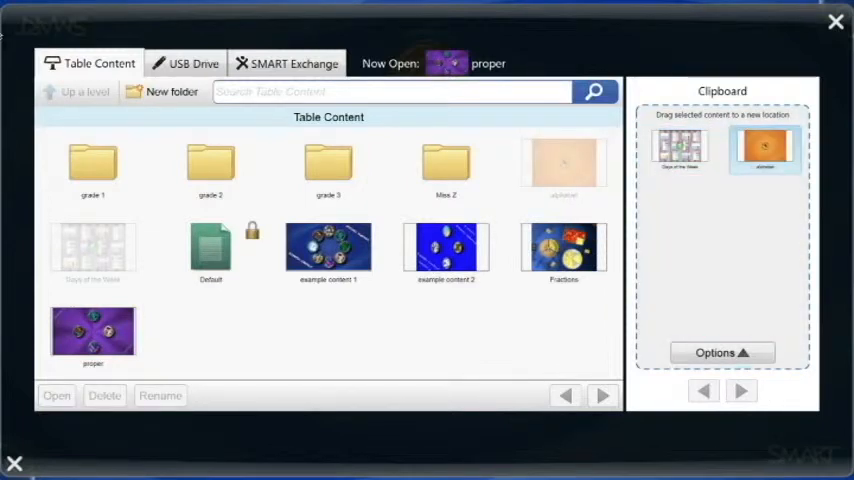
left_click(446, 165)
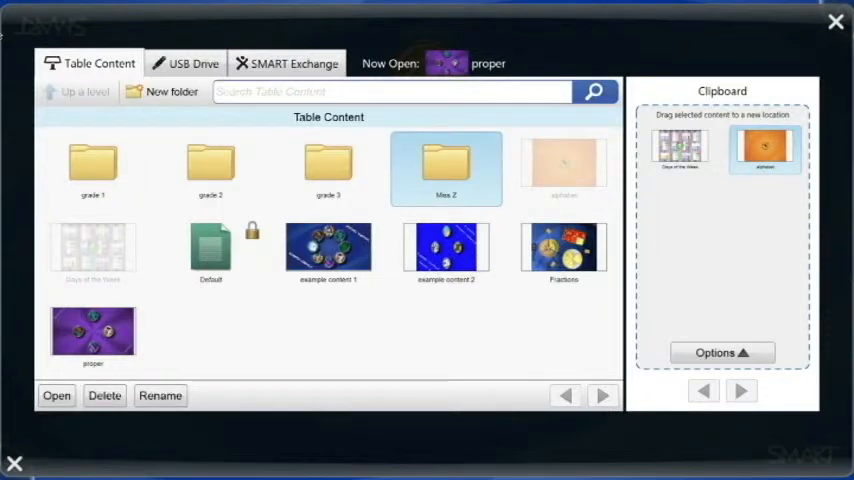
double_click(446, 168)
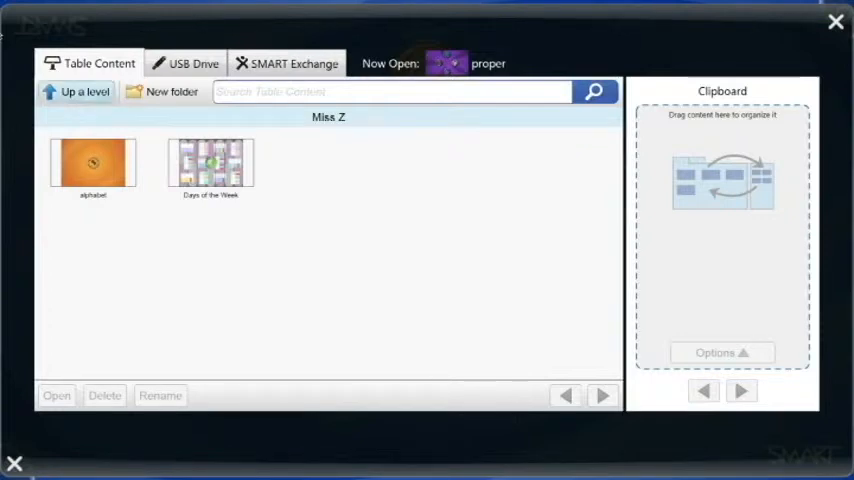
- Return to the top-level Table Content, then show the USB Drive file list
left_click(84, 91)
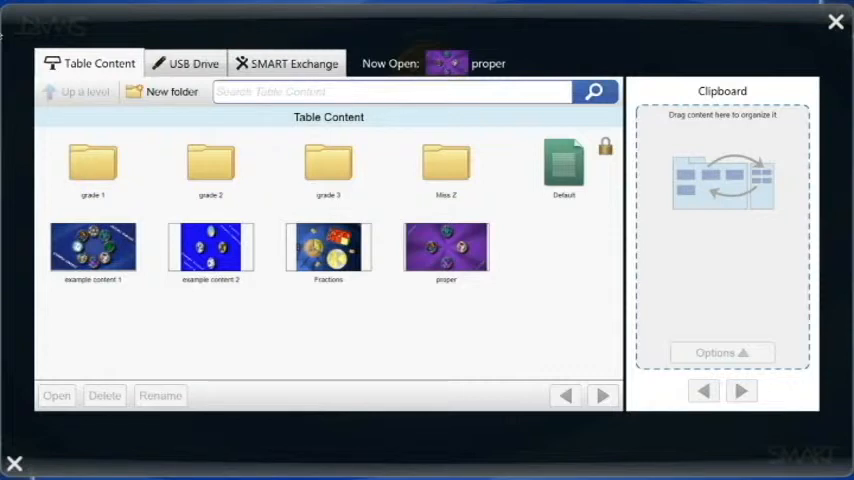
left_click(93, 168)
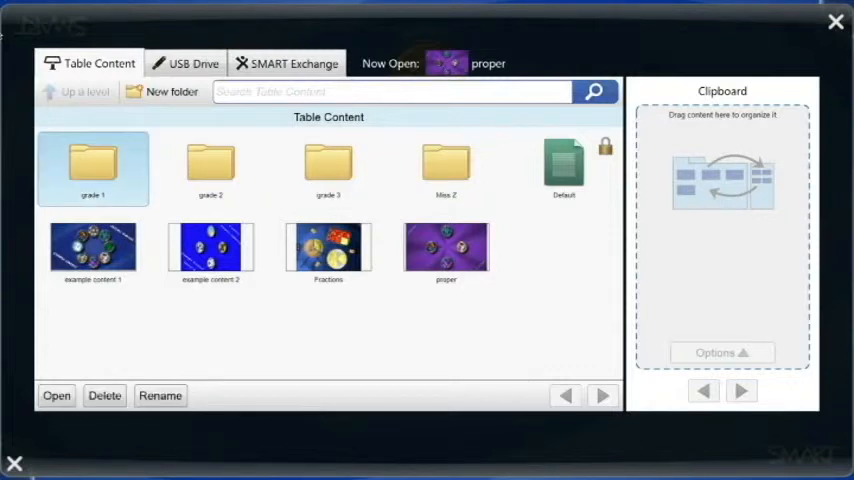
left_click(328, 168)
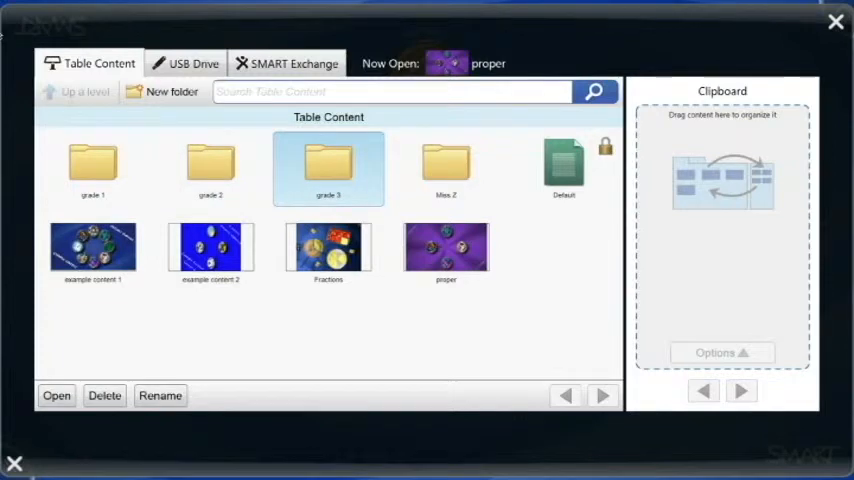
left_click(194, 63)
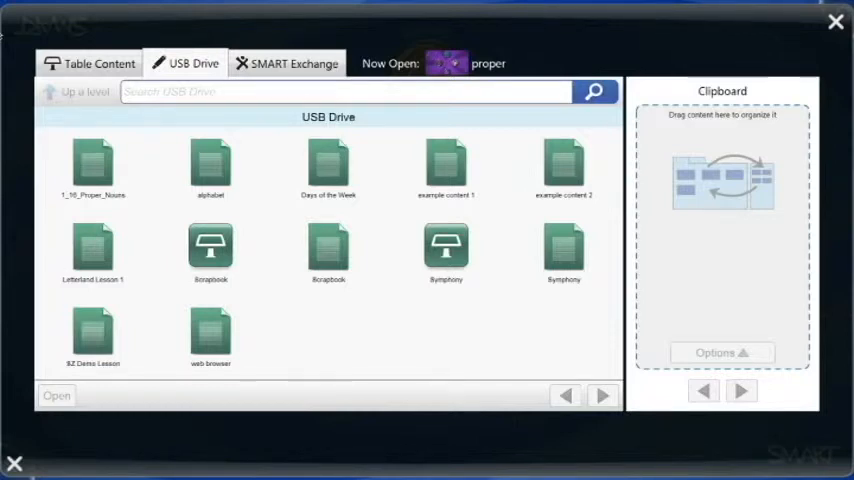
- Open the alphabet lesson from the USB drive and return to Table Content
left_click(210, 165)
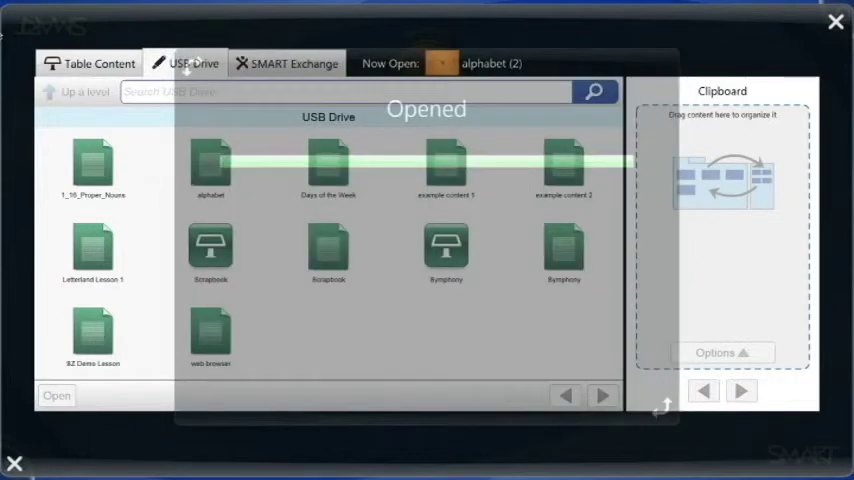
left_click(210, 165)
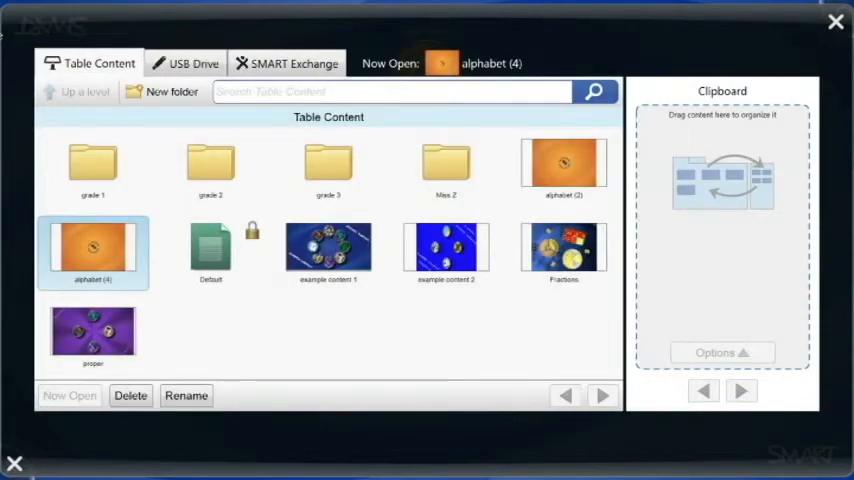
left_click(563, 165)
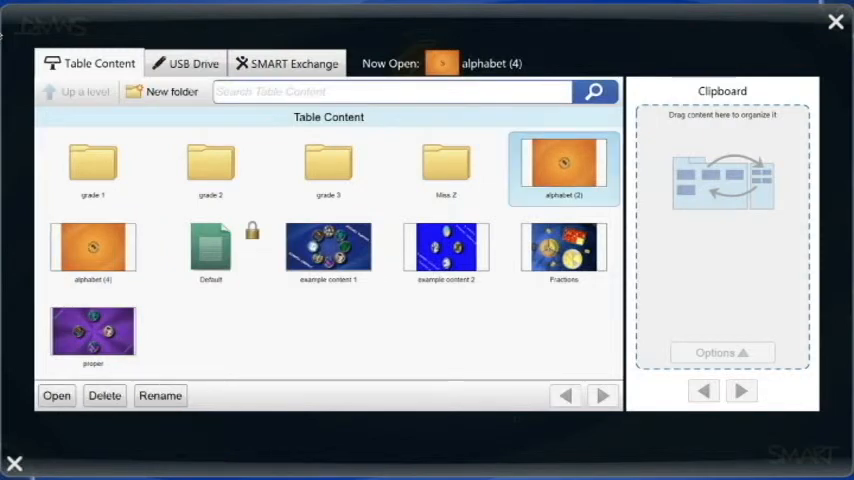
left_click(93, 252)
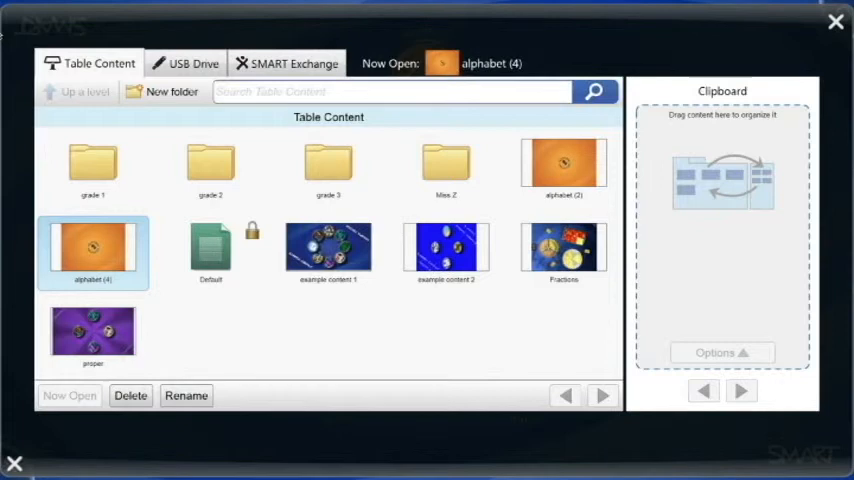
left_click(92, 168)
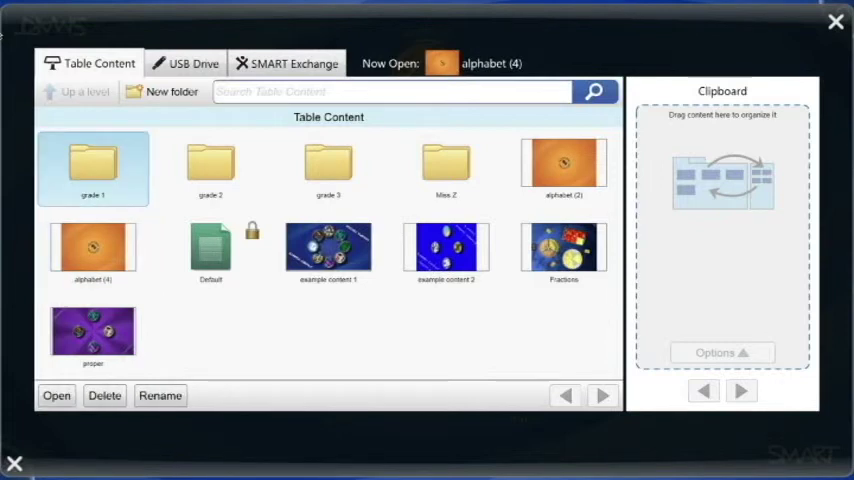
double_click(92, 165)
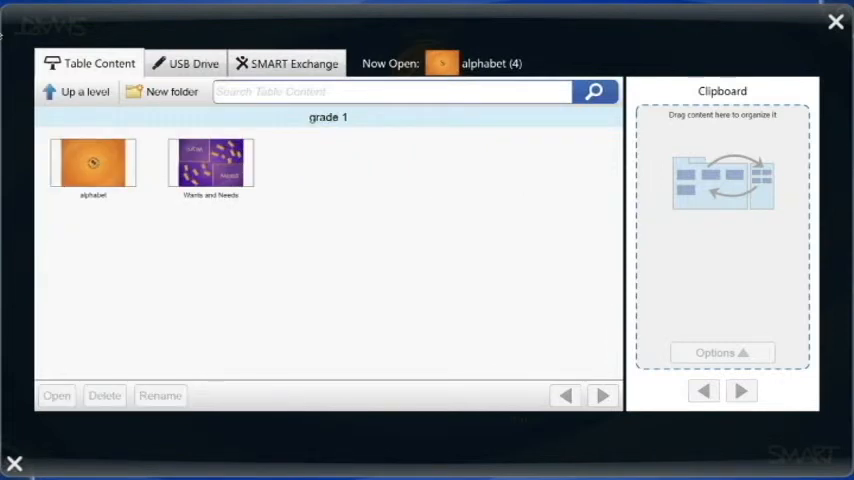
left_click(84, 91)
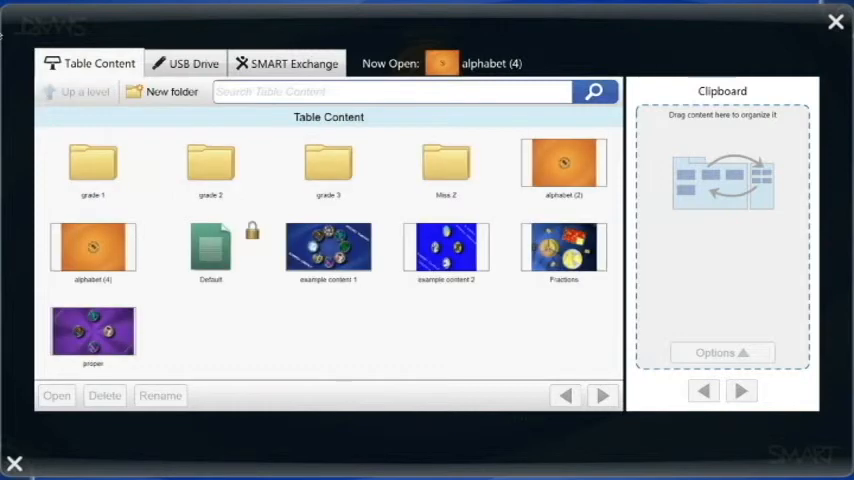
double_click(210, 165)
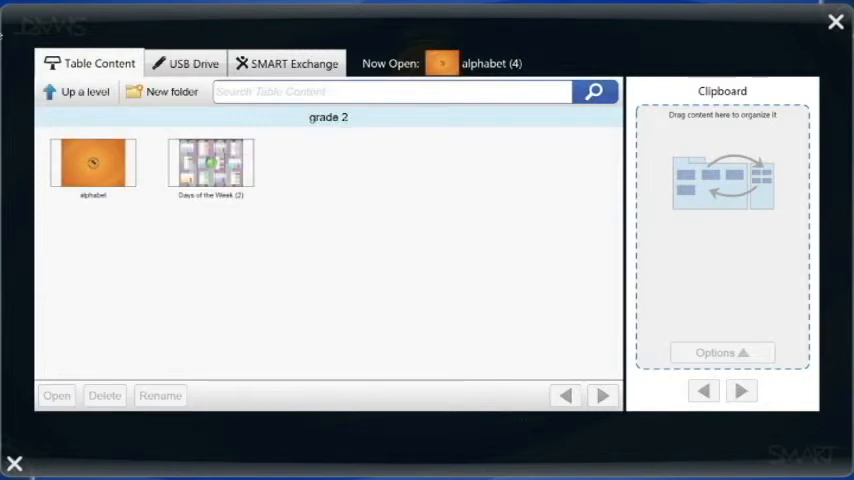
left_click(85, 91)
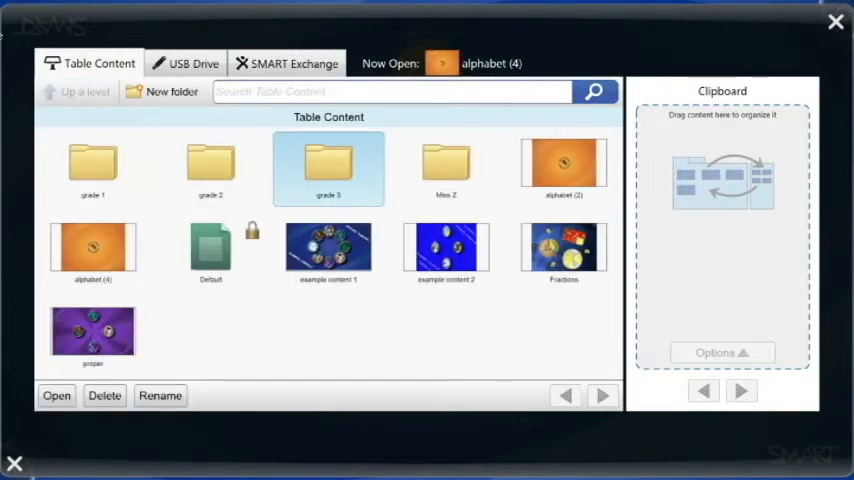
double_click(328, 168)
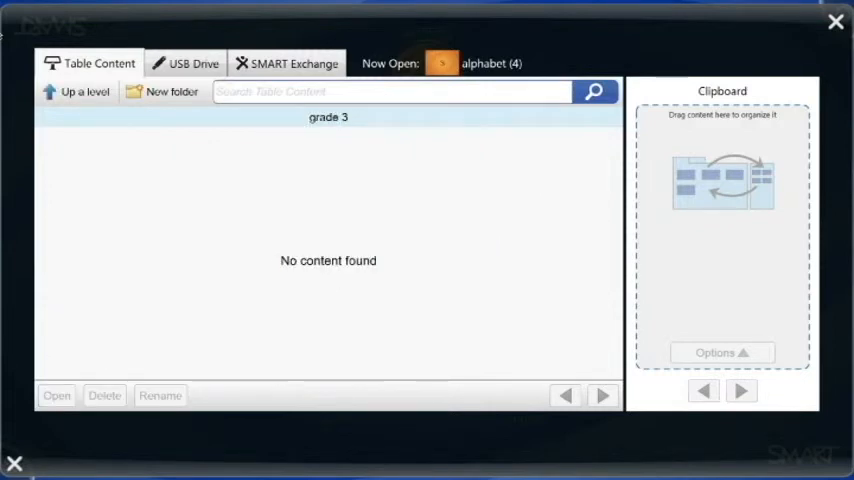
left_click(84, 91)
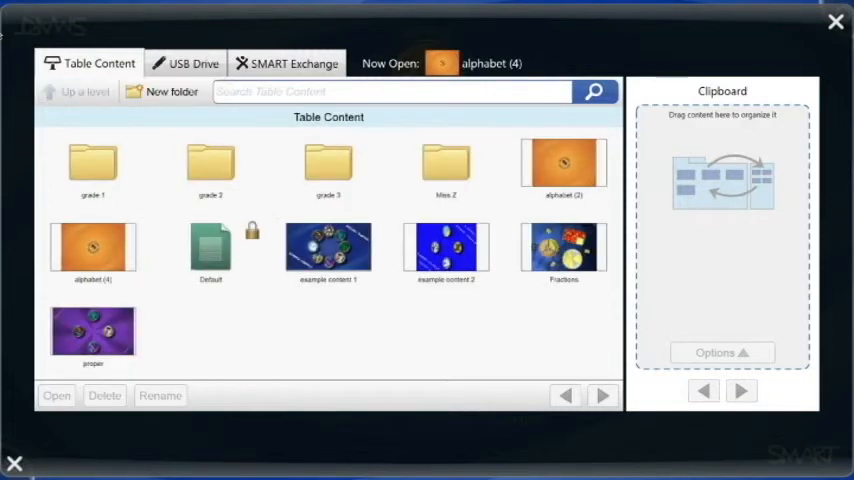
- Move the alphabet (2) copy into grade 3 and create New Folder # 3 there
left_click_drag(563, 163, 682, 147)
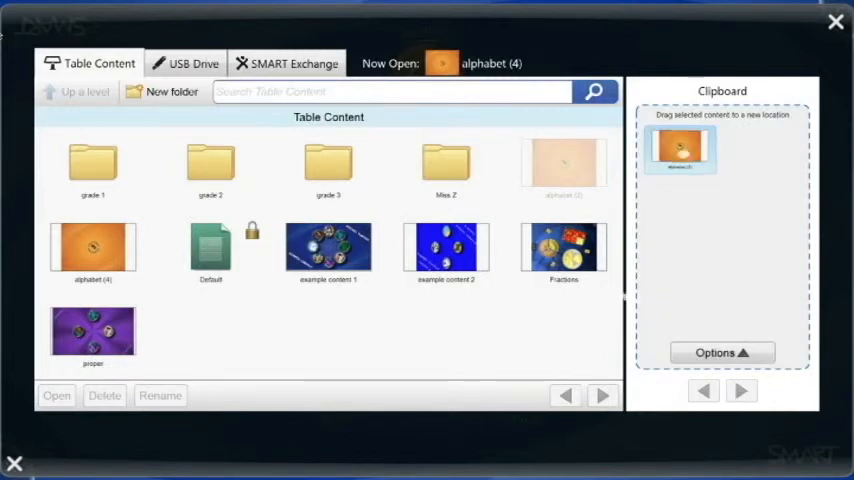
left_click(328, 165)
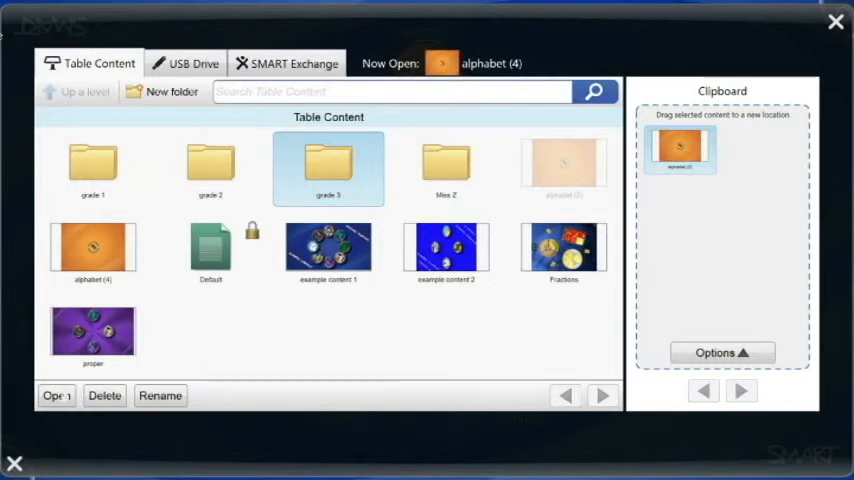
double_click(328, 168)
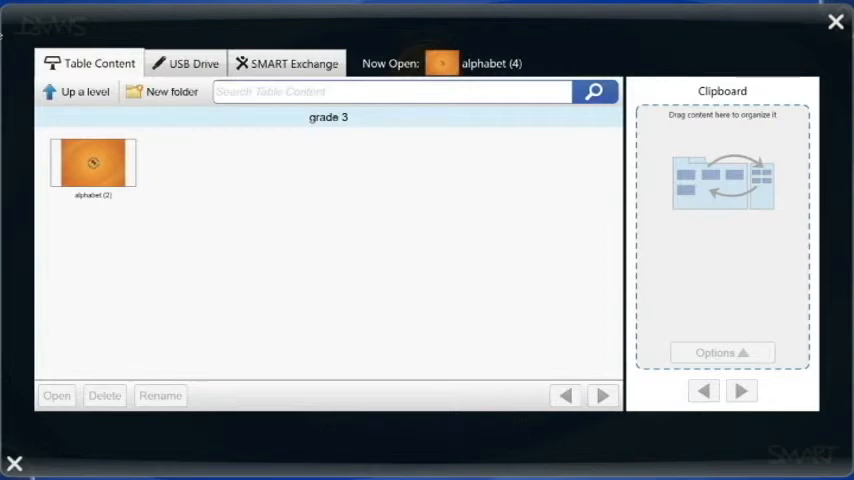
left_click(172, 91)
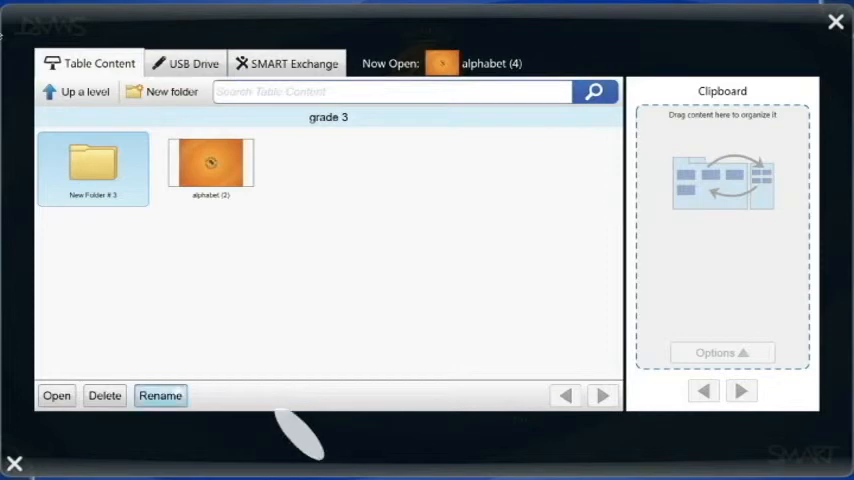
- Rename New Folder # 3 to 'LA' and return to the Table Content list
left_click(160, 395)
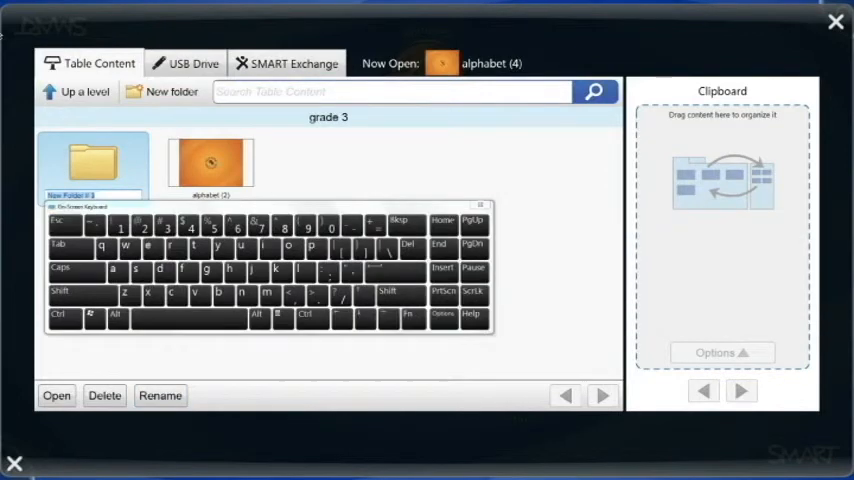
left_click(60, 291)
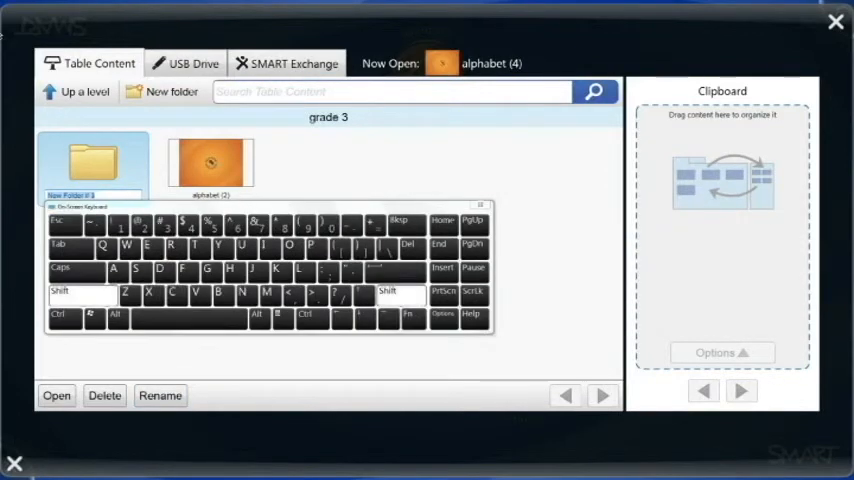
left_click(59, 290)
type("L")
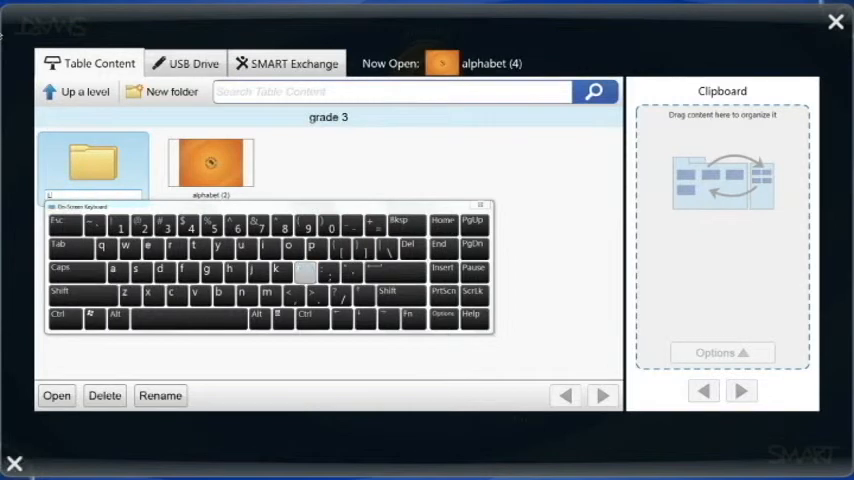
left_click(113, 270)
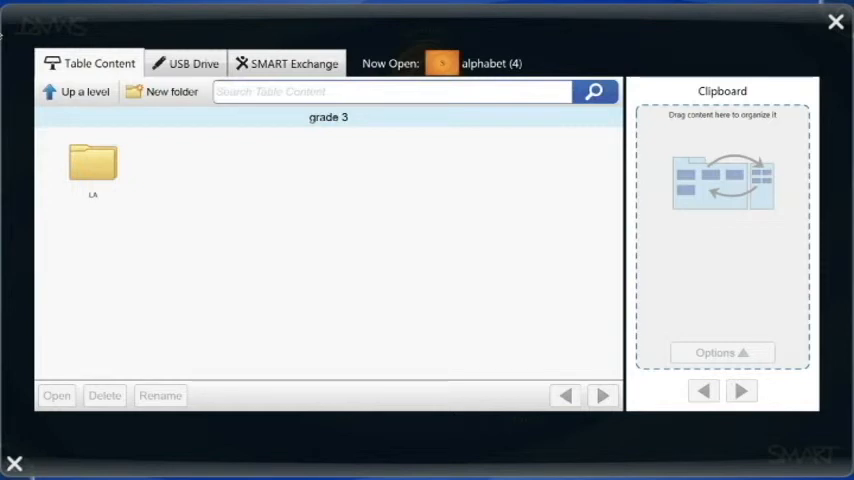
left_click(84, 91)
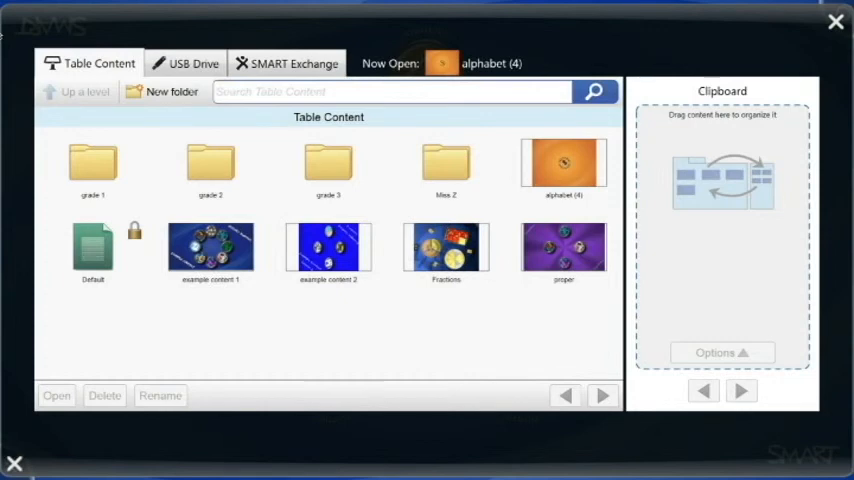
- Select the alphabet (4) copy in the top-level Table Content list
left_click(563, 165)
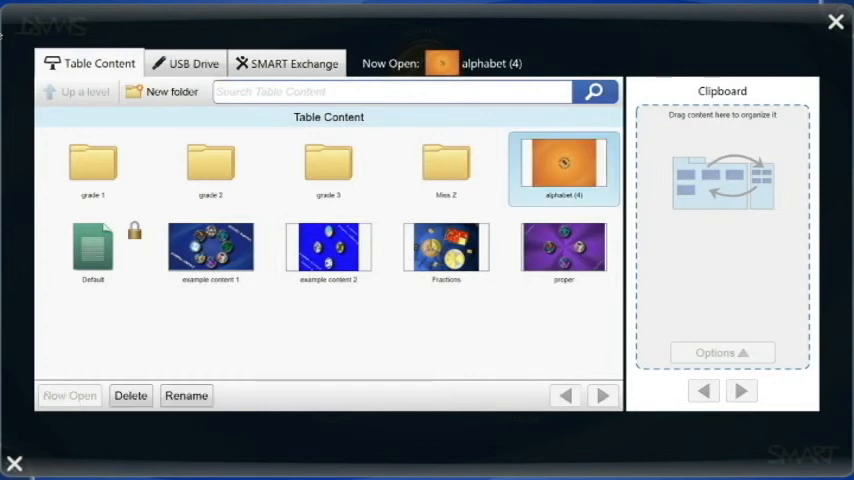